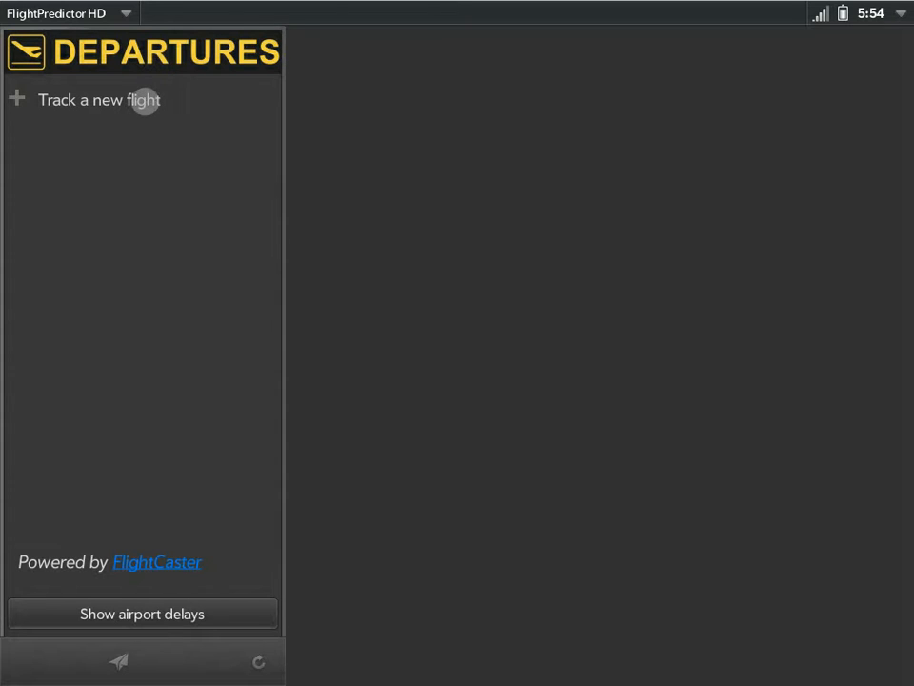
# Track American Airlines 545 for today 6/27, adding both the Austin–DFW and DFW–Seattle legs
pyautogui.click(99, 99)
pyautogui.write('545')
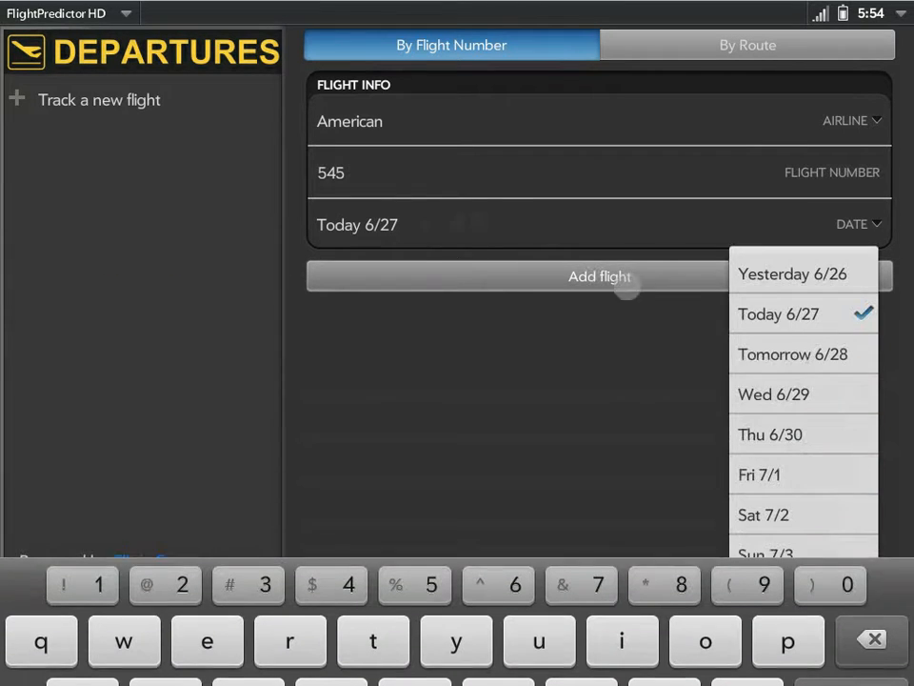
pyautogui.click(792, 353)
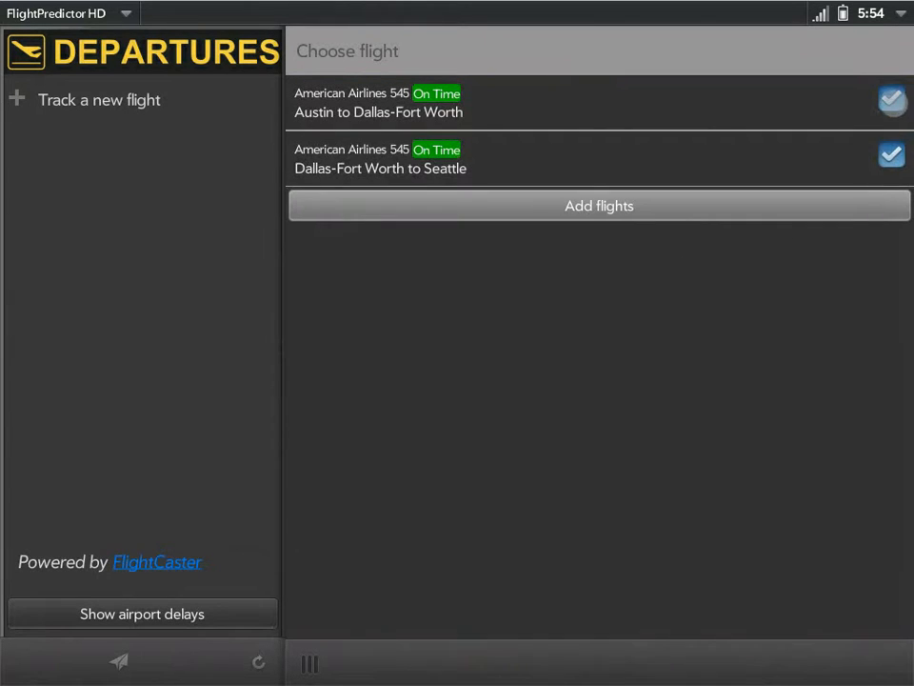
pyautogui.click(598, 206)
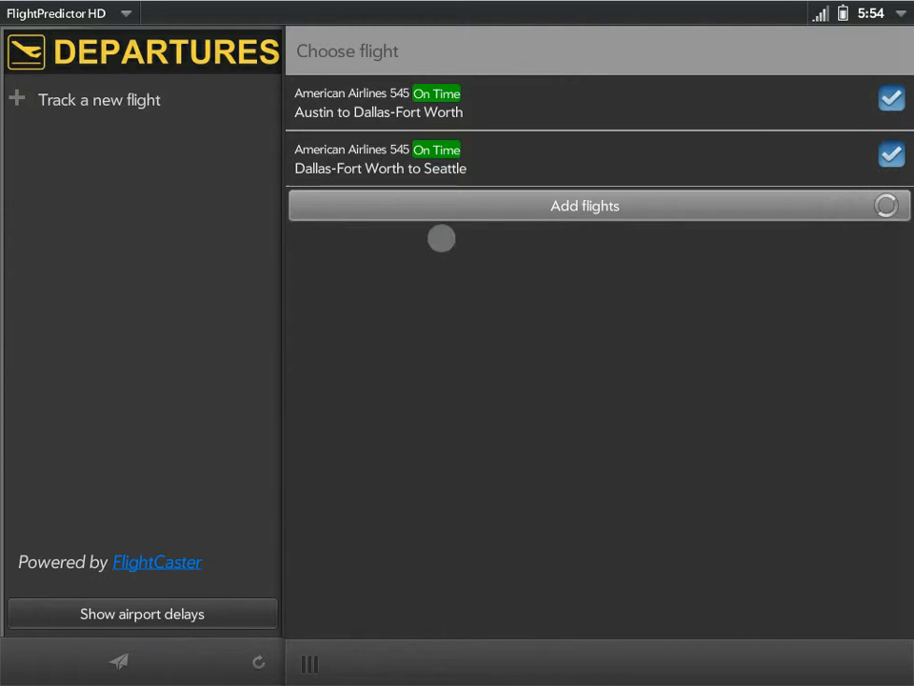
# Review the Austin to Dallas-Fort Worth leg's status, scheduled times and delay factors, then start another flight
pyautogui.click(377, 103)
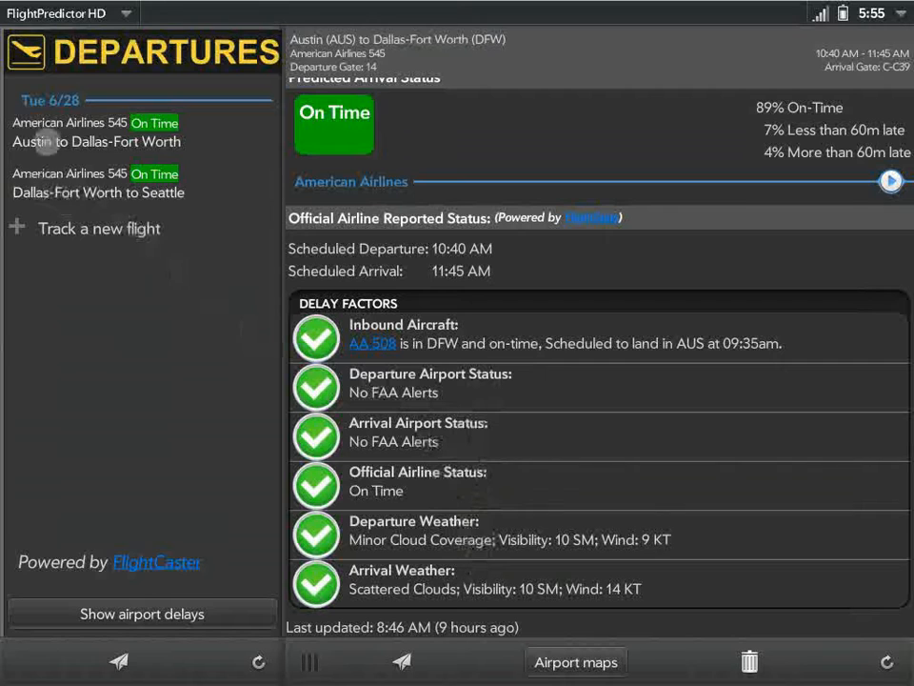
pyautogui.click(98, 183)
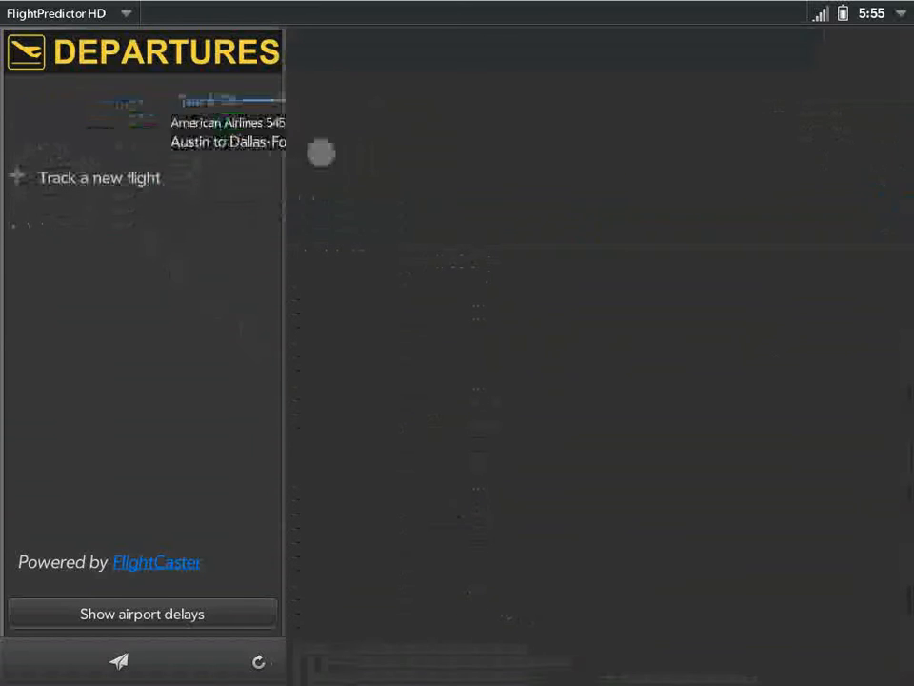
# Search today's flights by route from Los Angeles International to Las Vegas McCarran
pyautogui.click(99, 177)
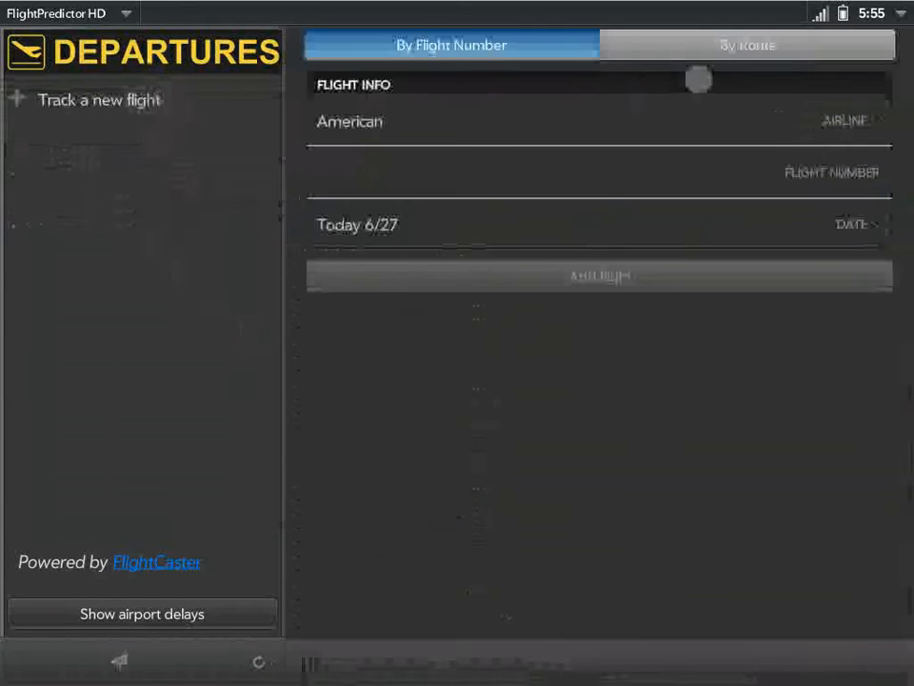
pyautogui.click(747, 46)
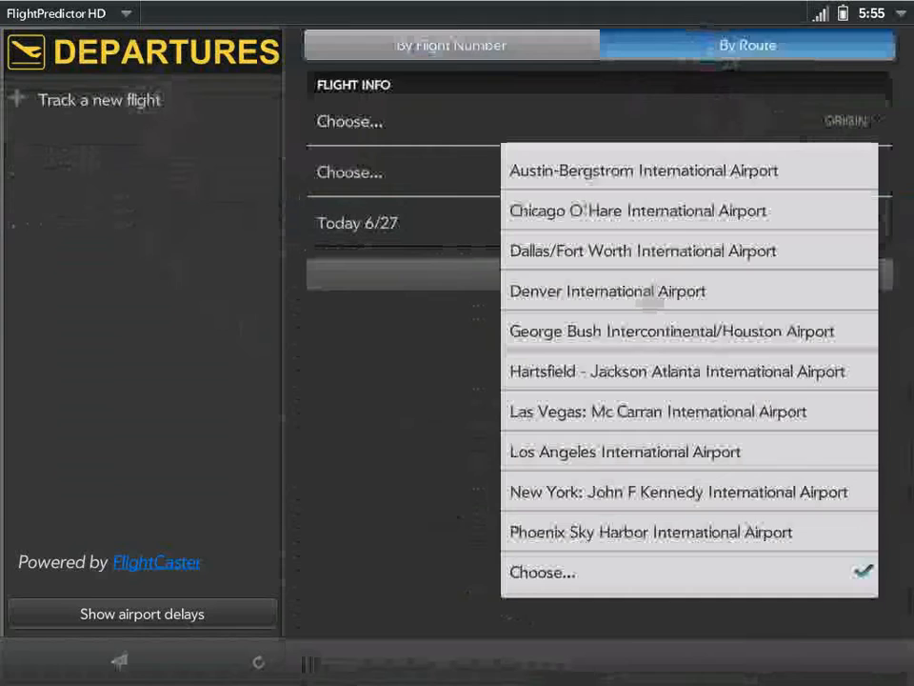
pyautogui.click(624, 451)
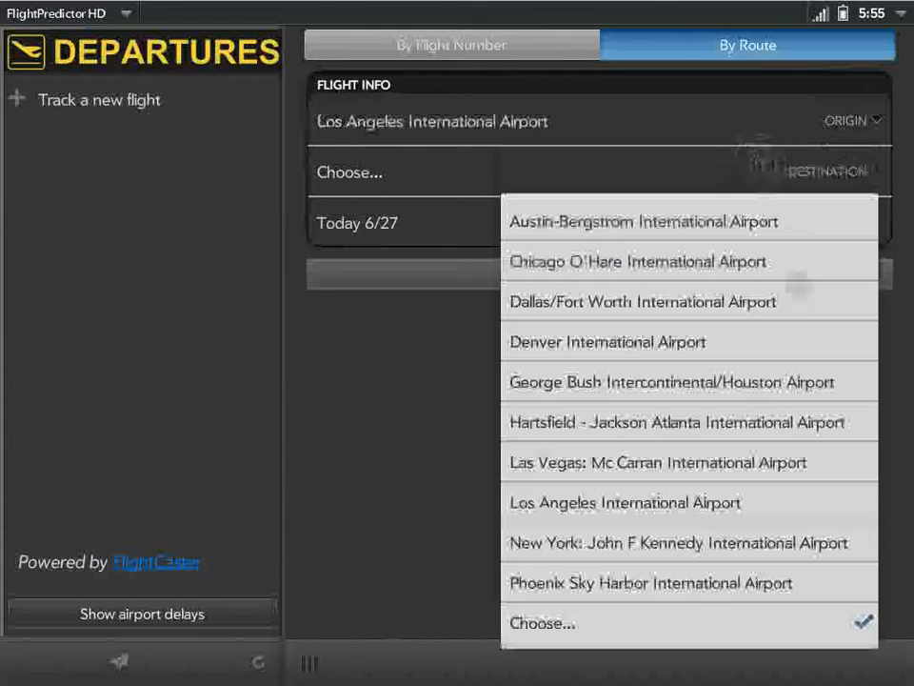
pyautogui.click(659, 463)
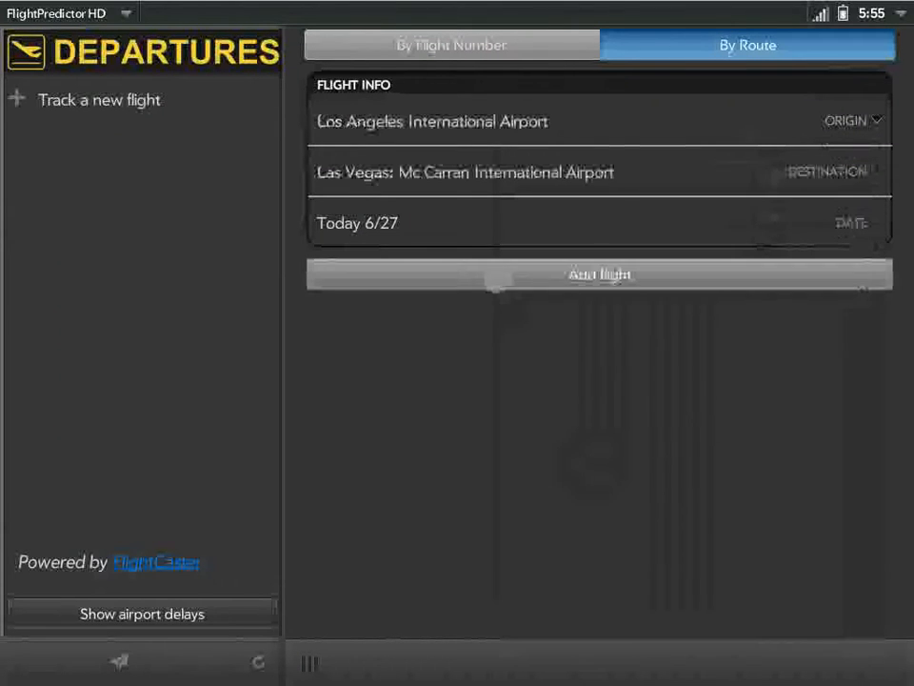
pyautogui.click(598, 274)
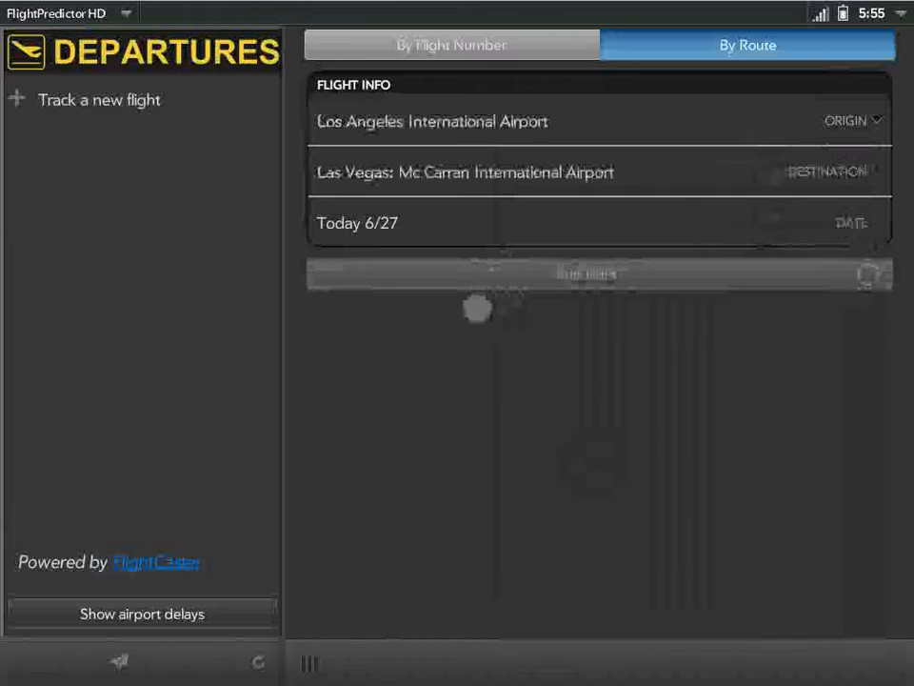
pyautogui.click(598, 274)
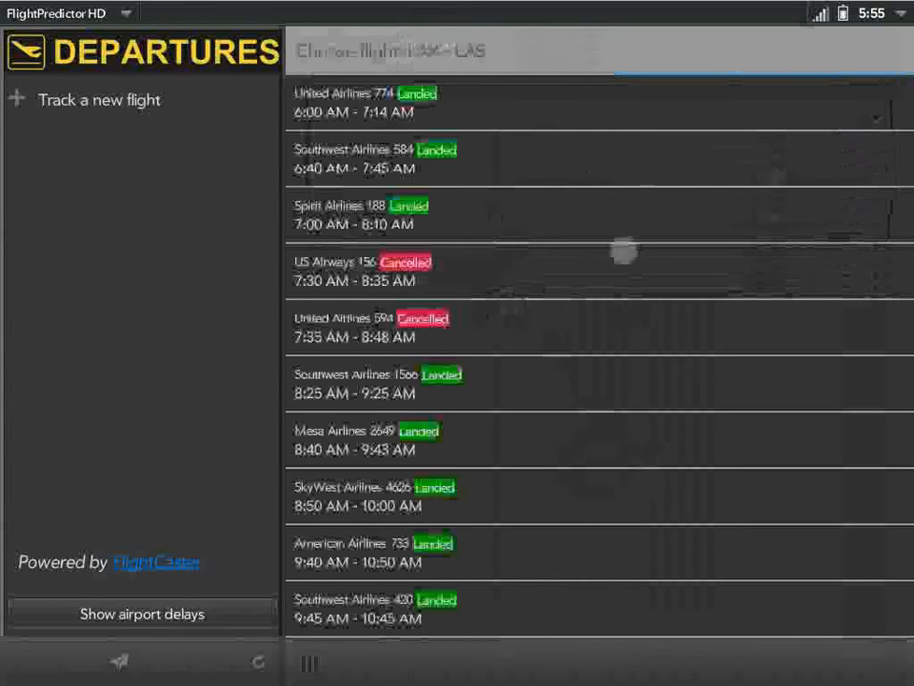
# Scroll the LAX–LAS flight list to review landed, cancelled and en-route statuses
pyautogui.scroll(-3)
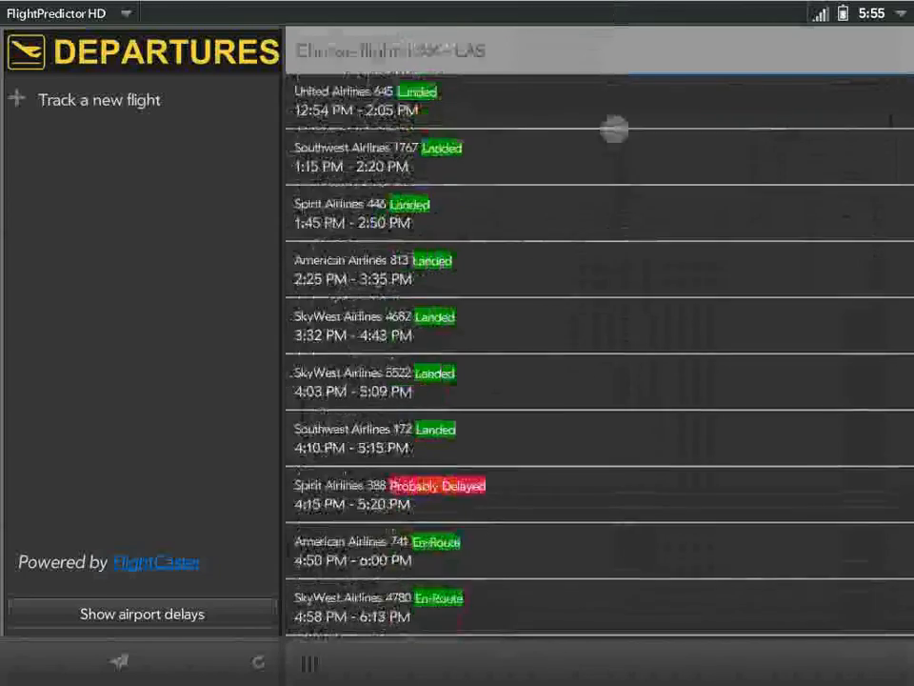
pyautogui.scroll(-3)
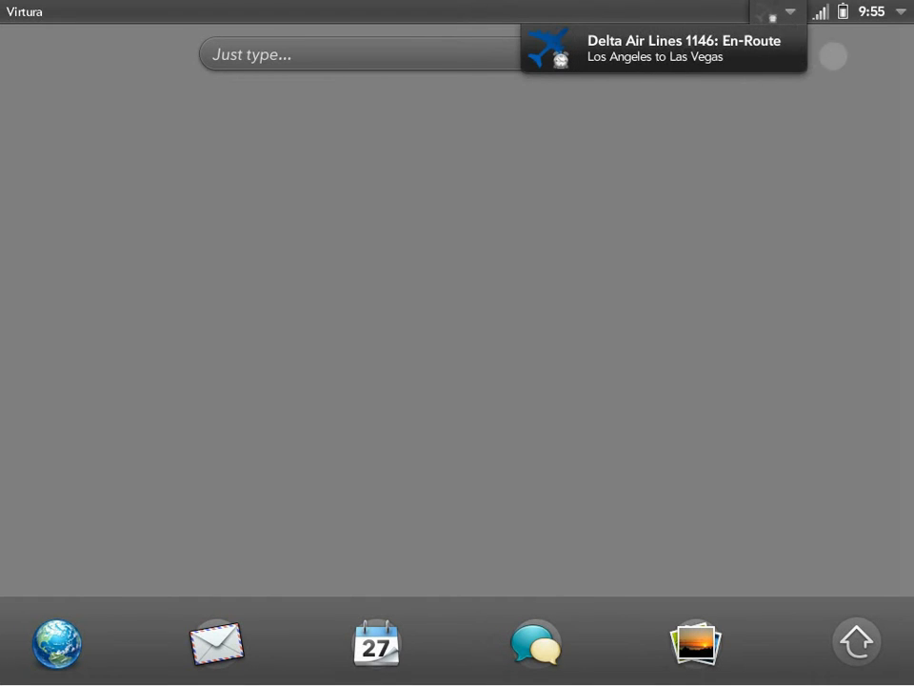
# Open the Delta Air Lines 1146 en-route notification to view its delay details
pyautogui.click(663, 53)
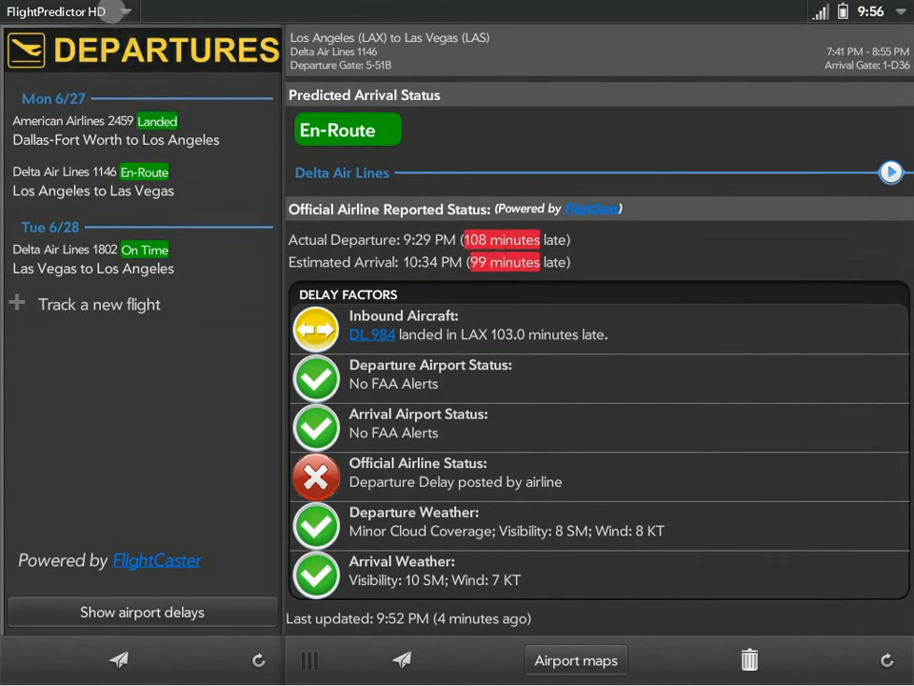
# Set the flight update interval to 30 Minutes in Preferences
pyautogui.click(57, 11)
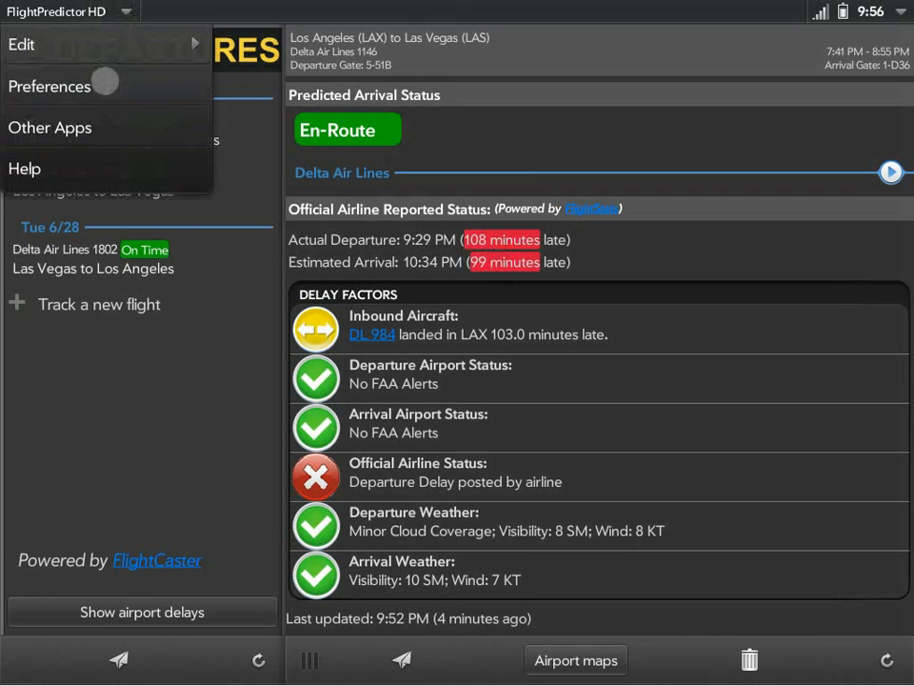
pyautogui.click(50, 86)
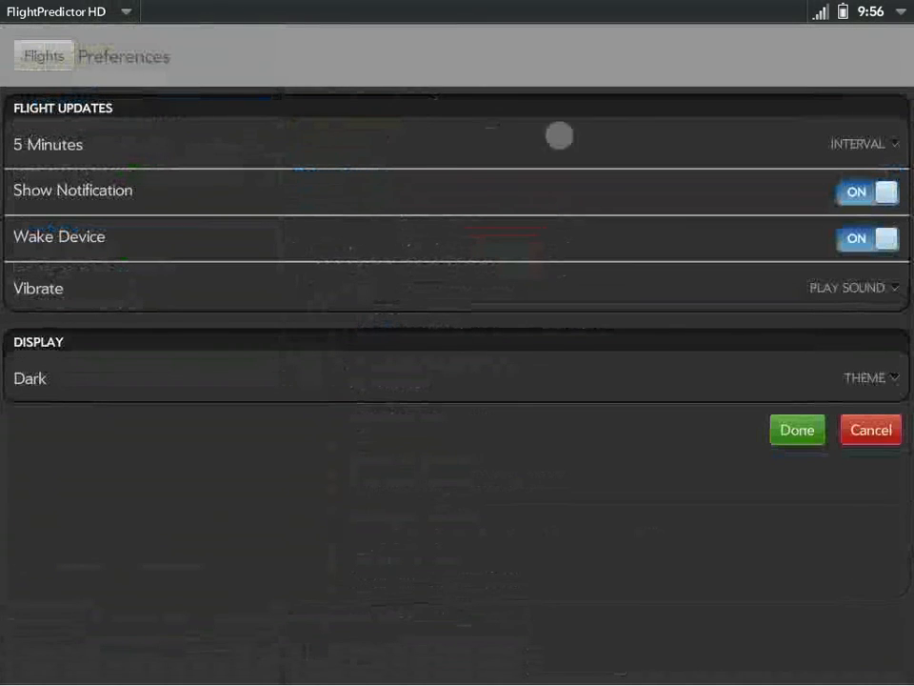
pyautogui.click(861, 144)
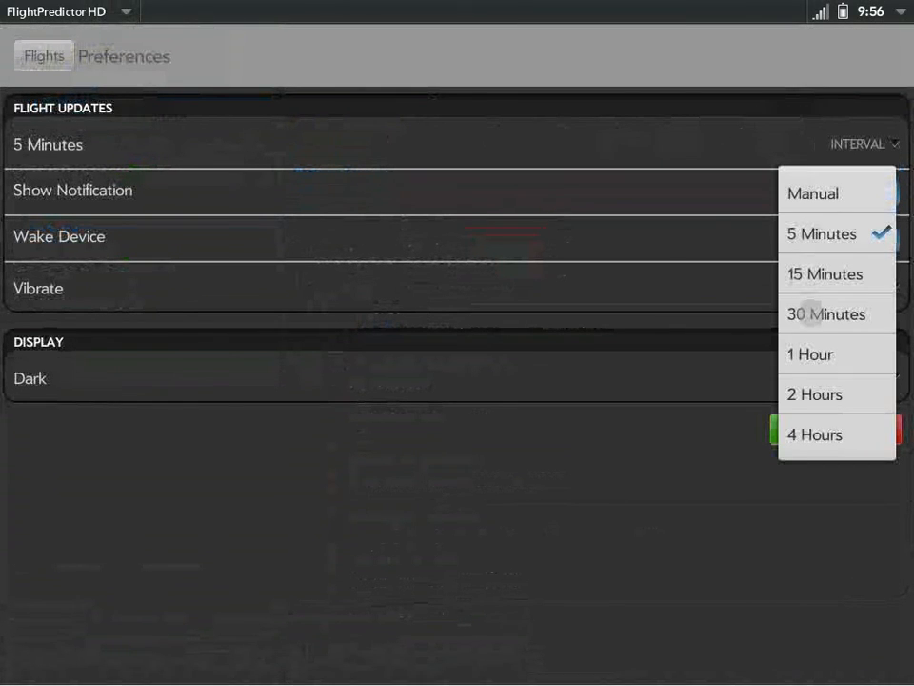
pyautogui.click(826, 312)
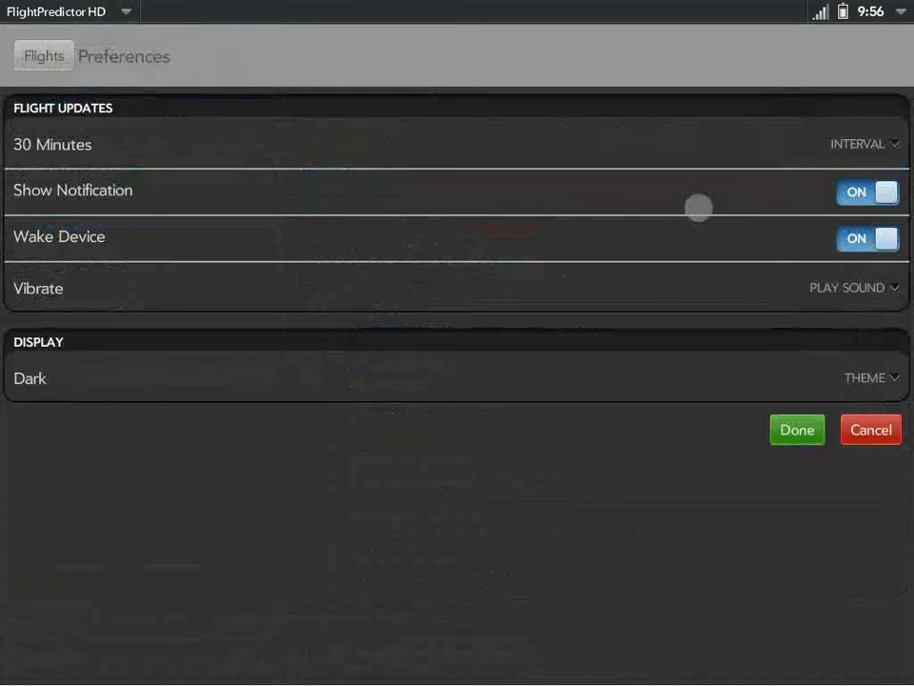